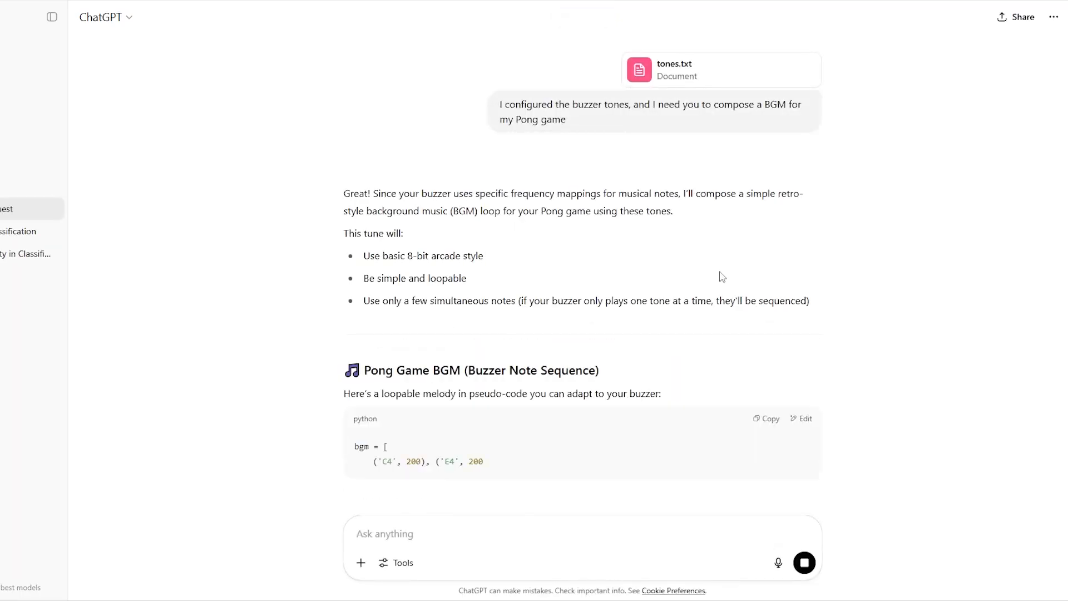
{"action": "scroll", "scroll_direction": "down", "scroll_amount": 3}
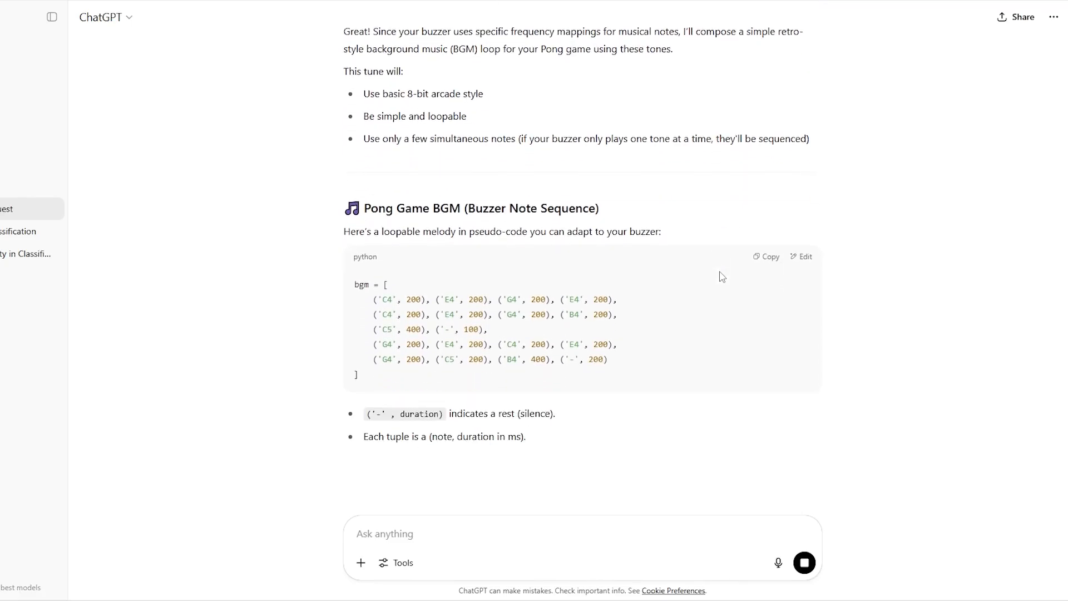
{"action": "scroll", "scroll_direction": "down", "scroll_amount": 3}
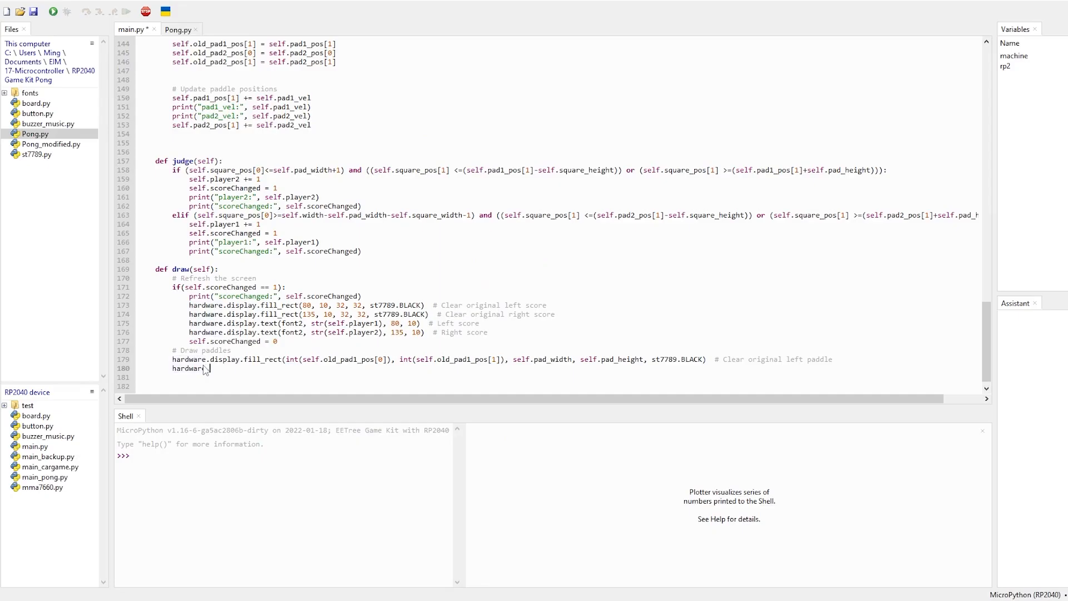
{"action": "type", "text": ".display."}
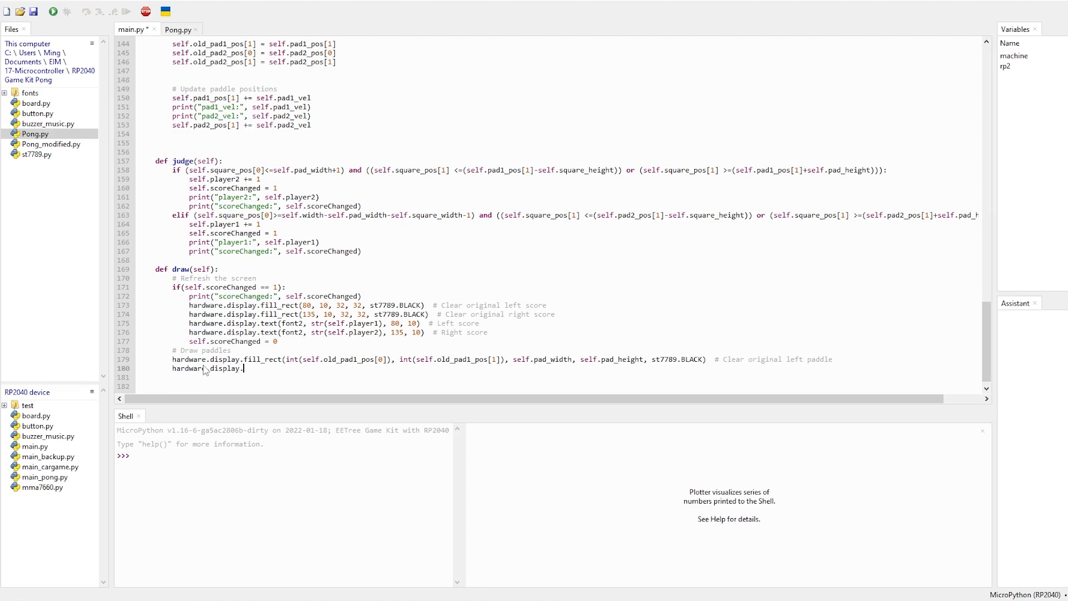
{"action": "type", "text": "fill_rec"}
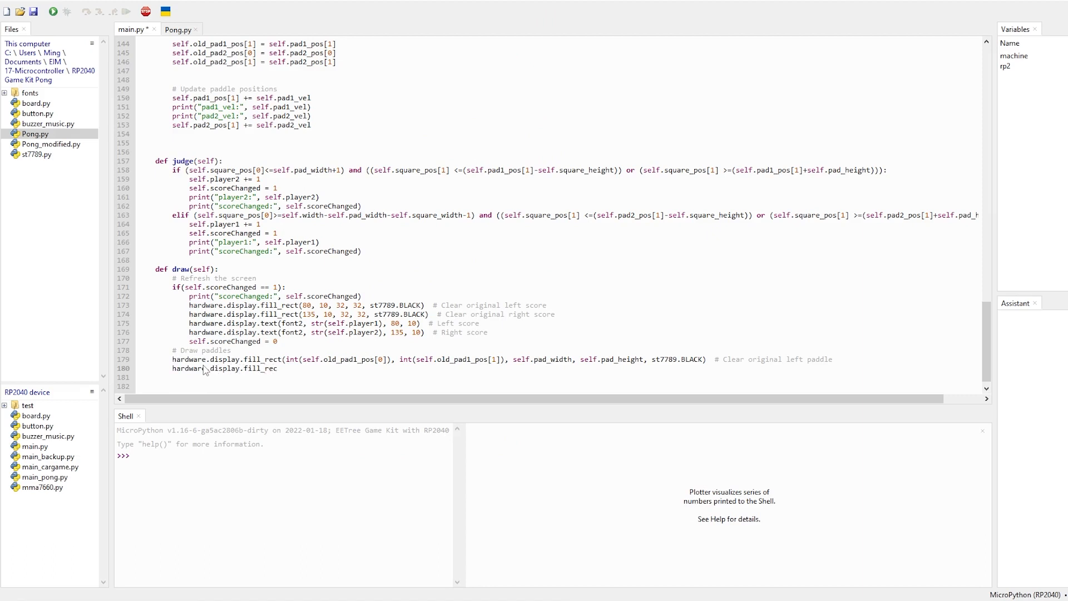
{"action": "type", "text": "(iun"}
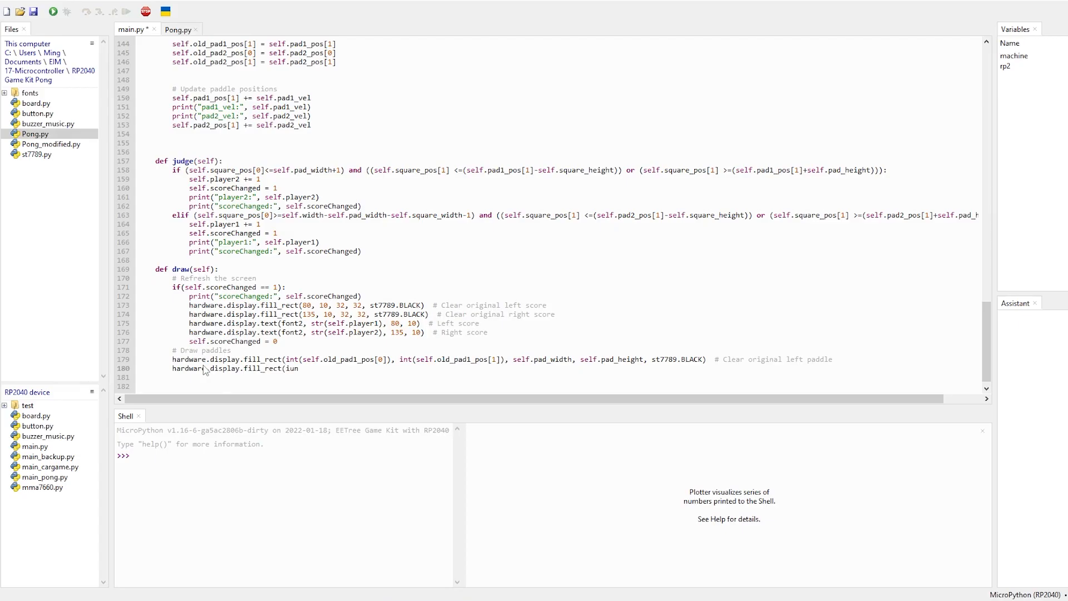
{"action": "type", "text": "int(sel"}
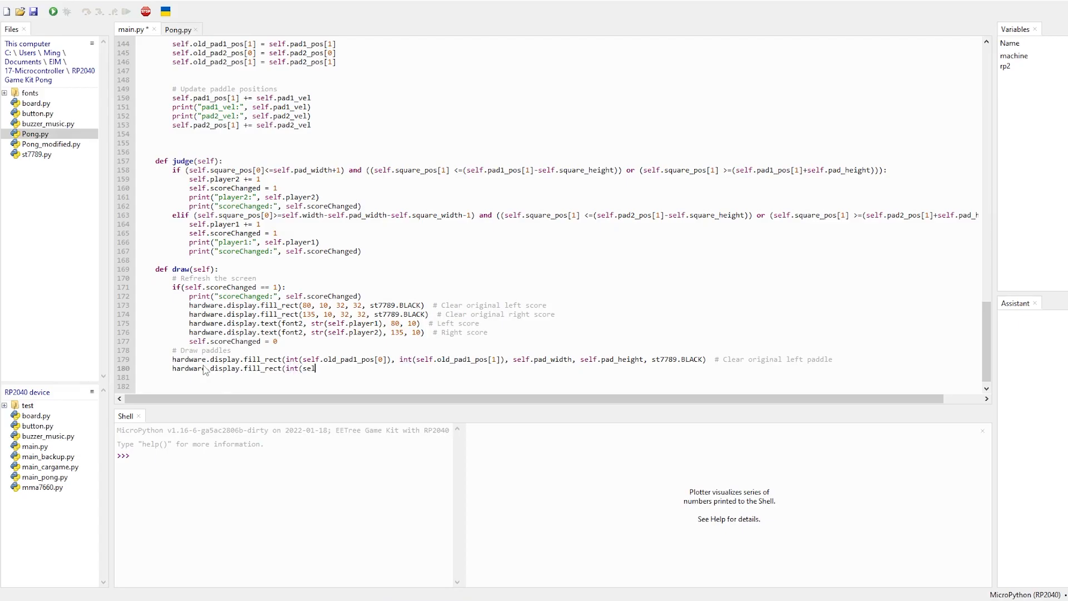